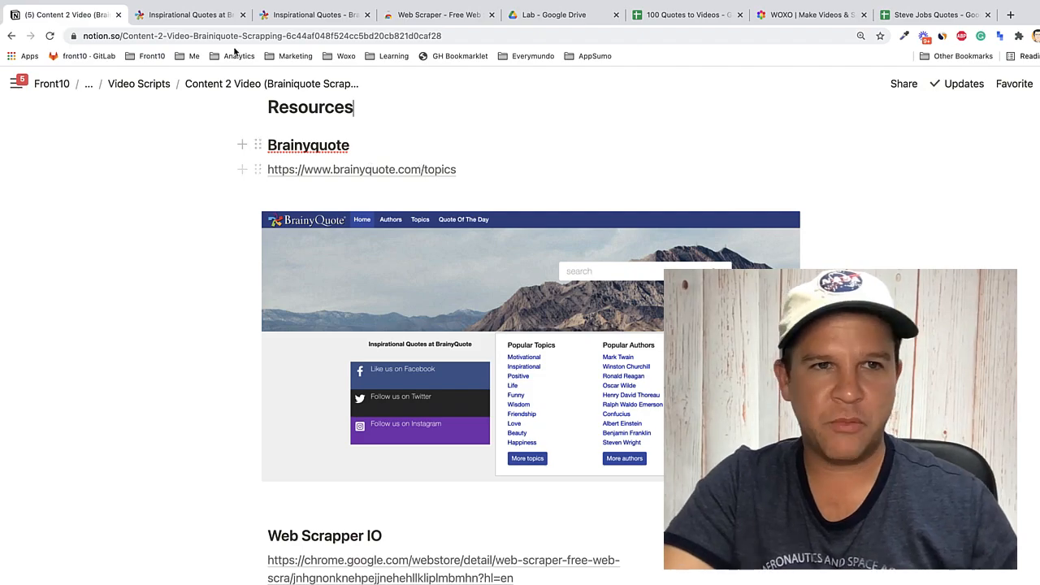
Search the WOXO template gallery with a 'quotes' query.
{"action": "left_click", "coordinate": [189, 15]}
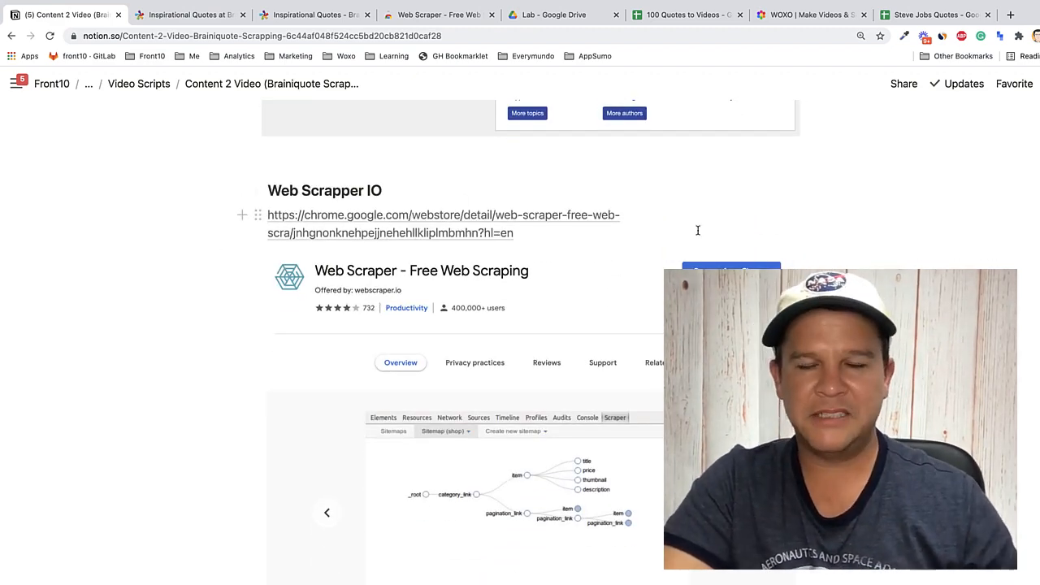
{"action": "scroll", "scroll_direction": "down", "scroll_amount": 3}
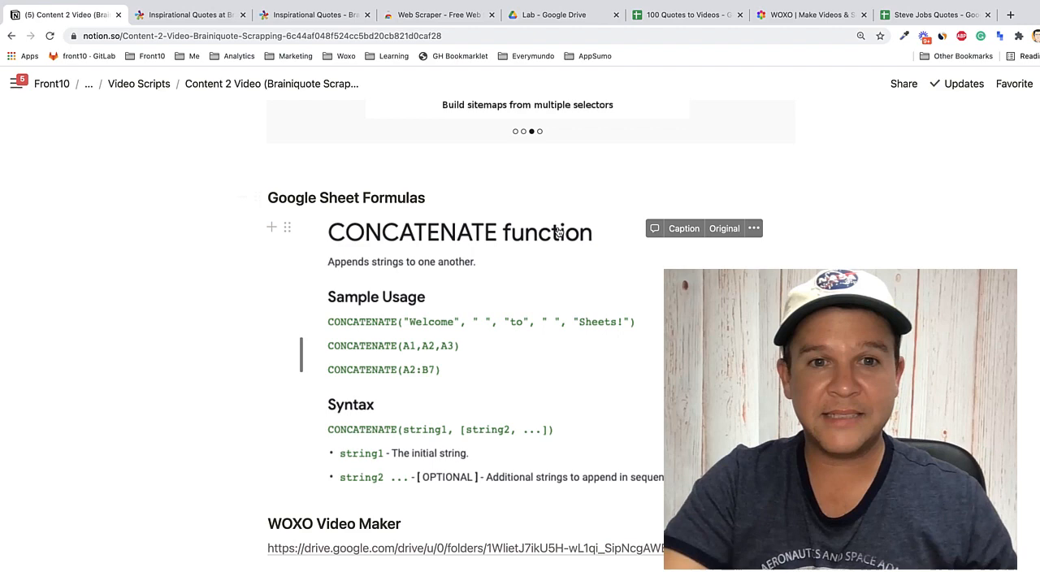
{"action": "scroll", "scroll_direction": "down", "scroll_amount": 3}
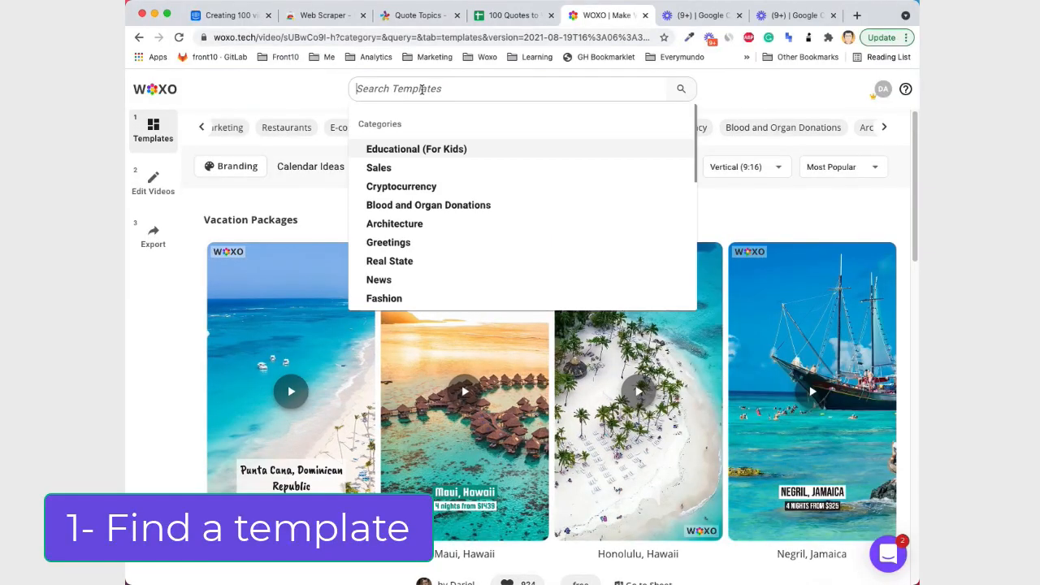
{"action": "type", "text": "quotes ste"}
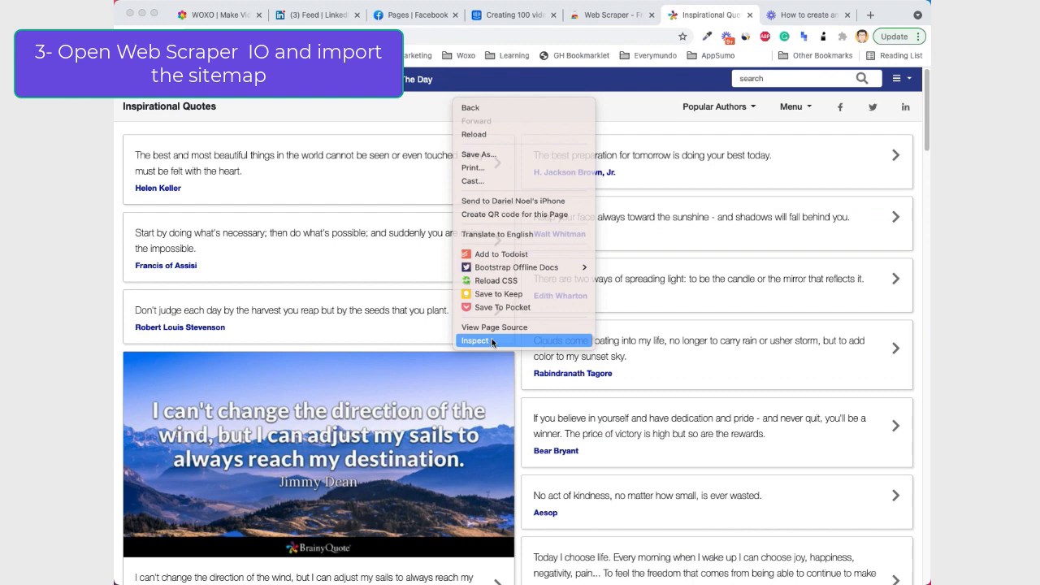
Import the BrainyQuote sitemap JSON into Web Scraper and start naming it 'brain...'.
{"action": "left_click", "coordinate": [305, 292]}
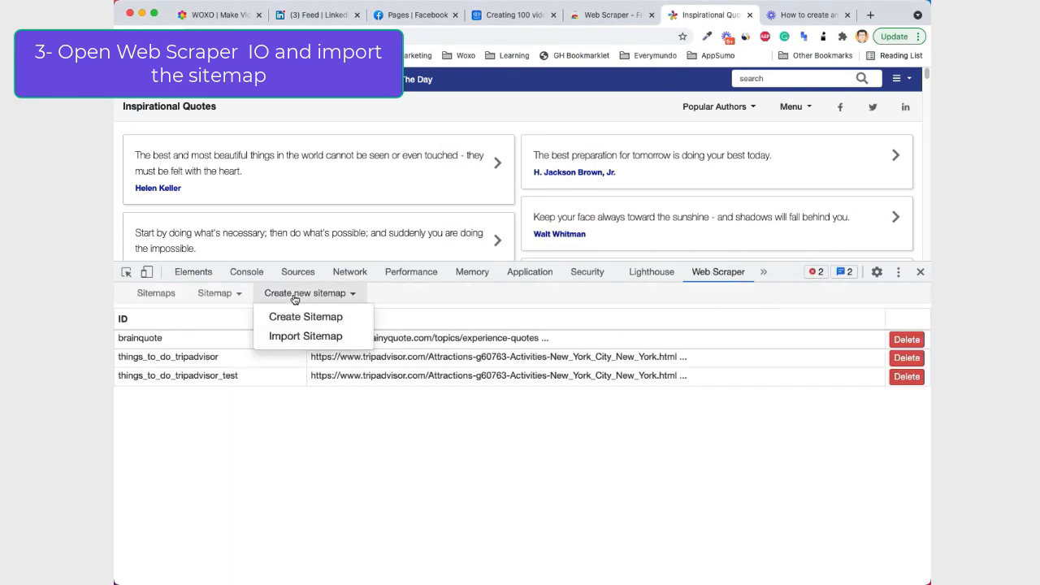
{"action": "left_click", "coordinate": [514, 14]}
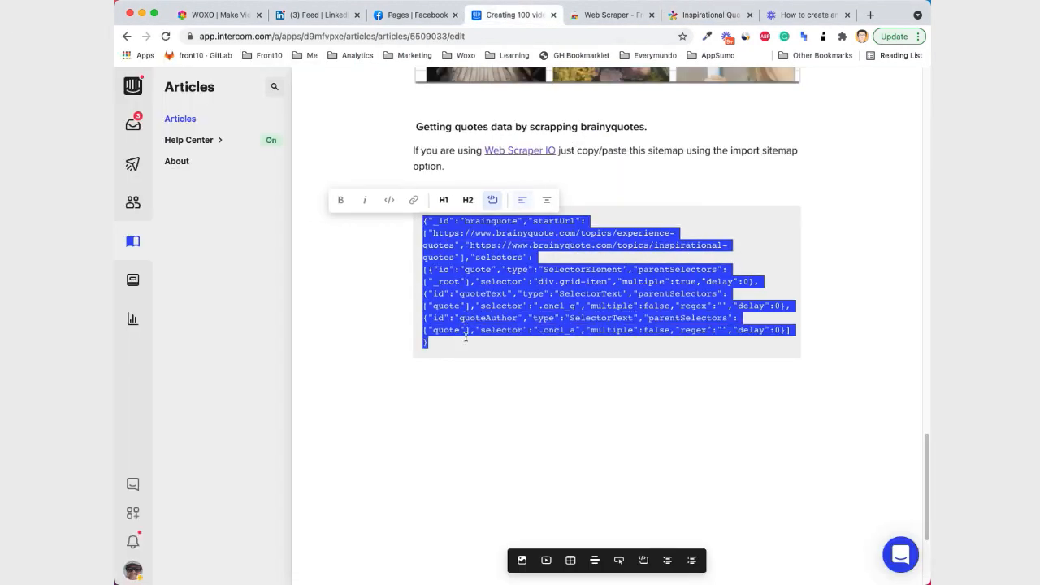
{"action": "left_click", "coordinate": [708, 15]}
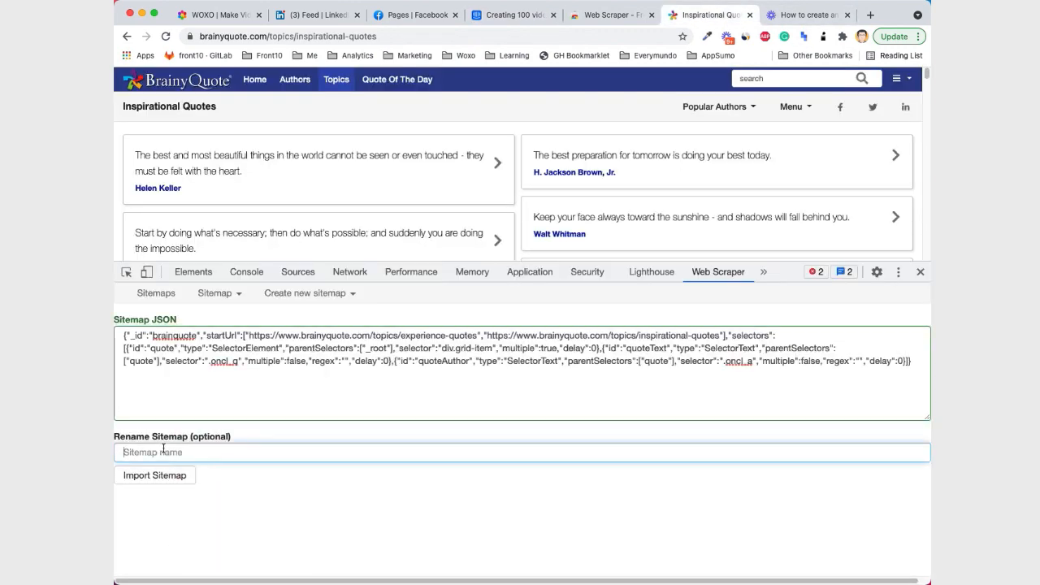
{"action": "type", "text": "brainiquote_woxo"}
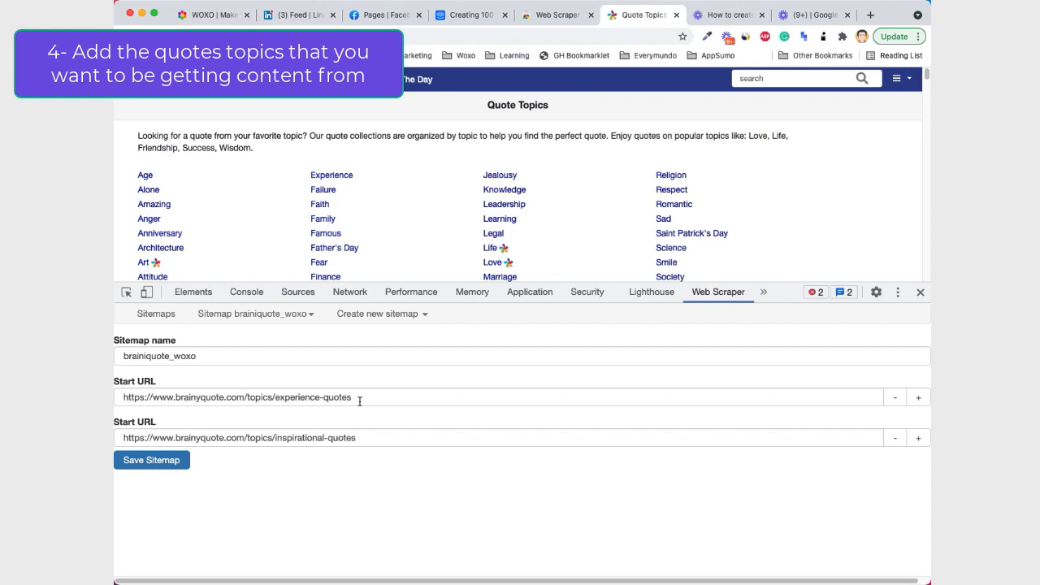
{"action": "mouse_move", "coordinate": [512, 182]}
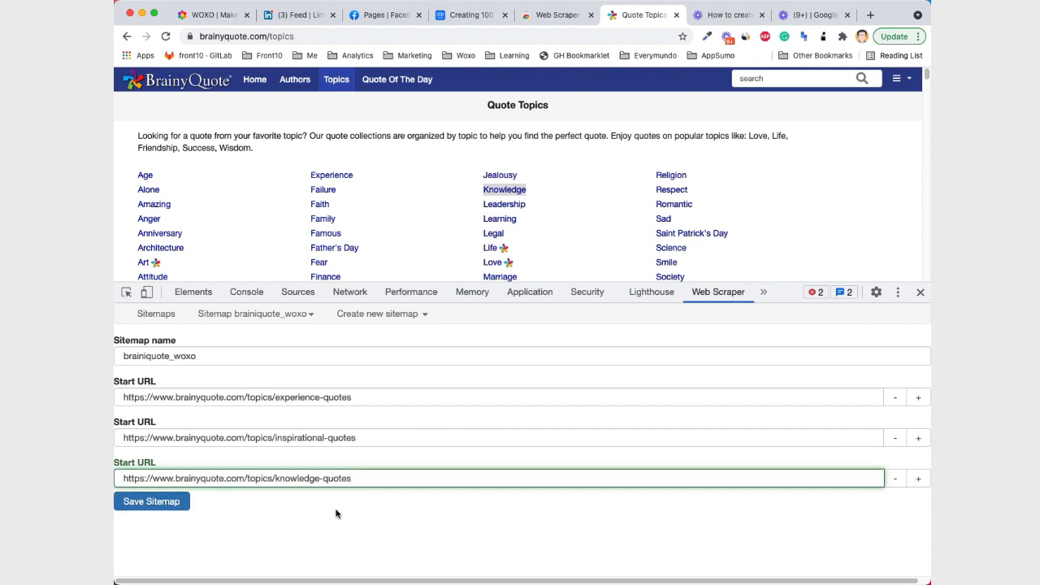
Copy the knowledge quotes topic link to add as another start URL.
{"action": "right_click", "coordinate": [675, 205]}
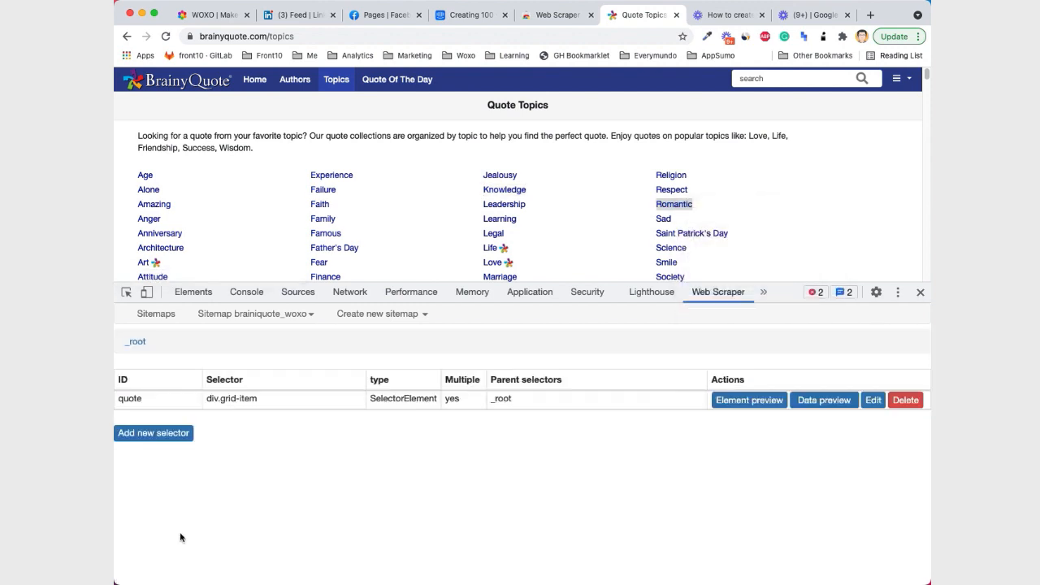
Scrape the brainiquote_woxo sitemap and refresh its data view.
{"action": "left_click", "coordinate": [252, 313]}
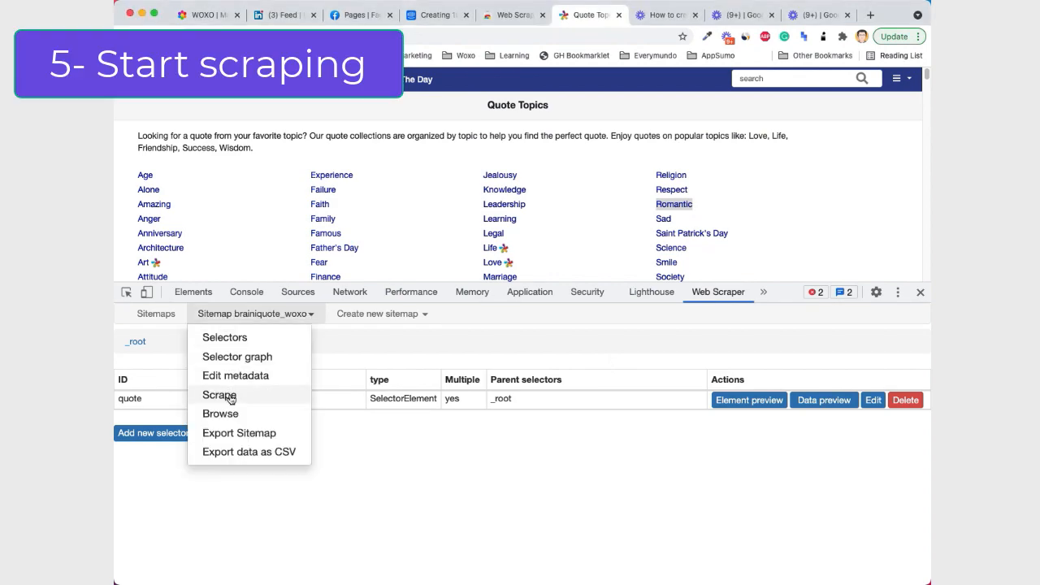
{"action": "left_click", "coordinate": [218, 395]}
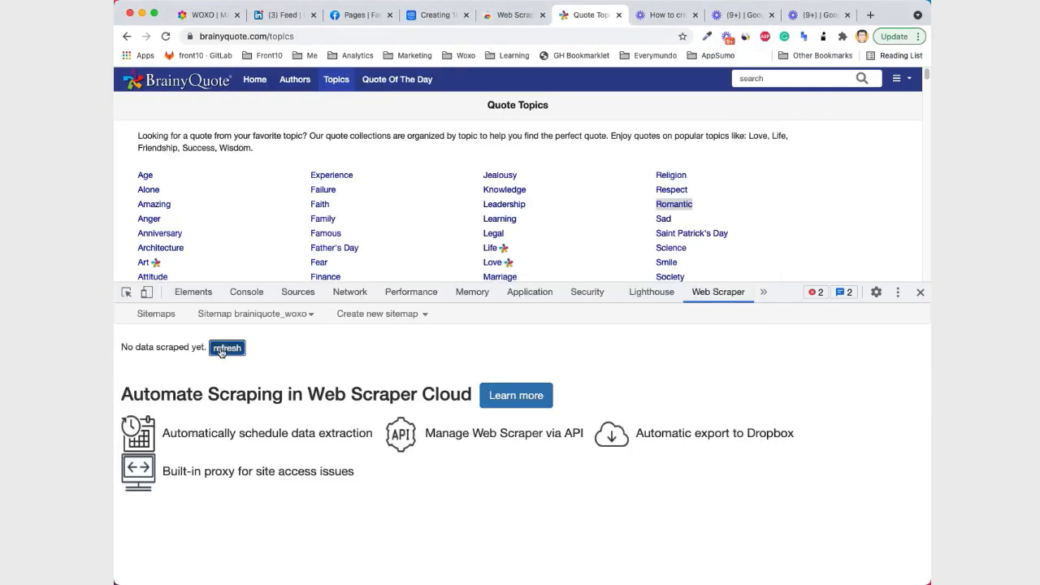
{"action": "left_click", "coordinate": [228, 348]}
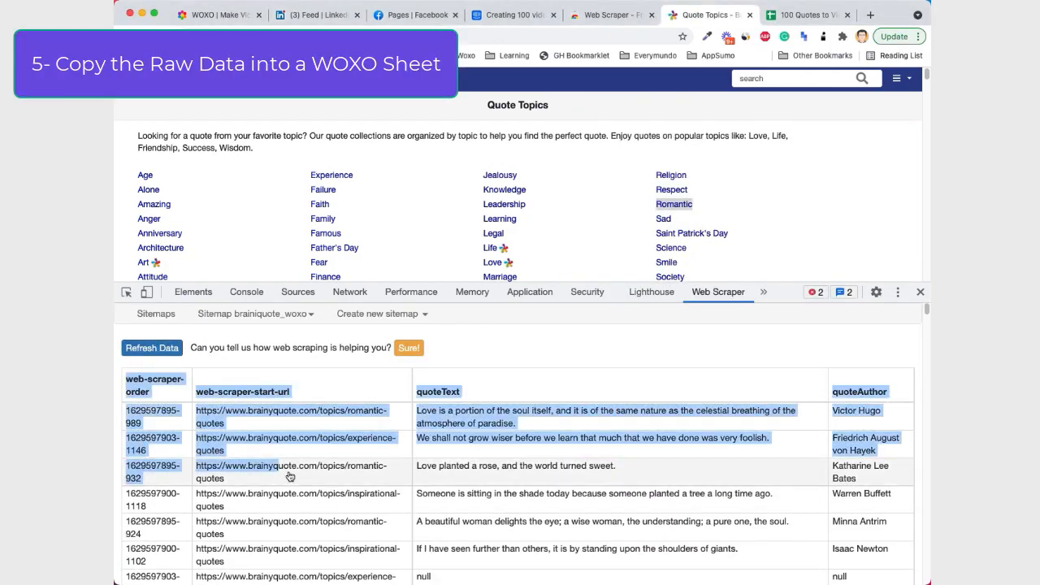
Review the scraped quotes table and move to the Google Sheet to paste it into Raw_Data.
{"action": "scroll", "scroll_direction": "down", "scroll_amount": 3}
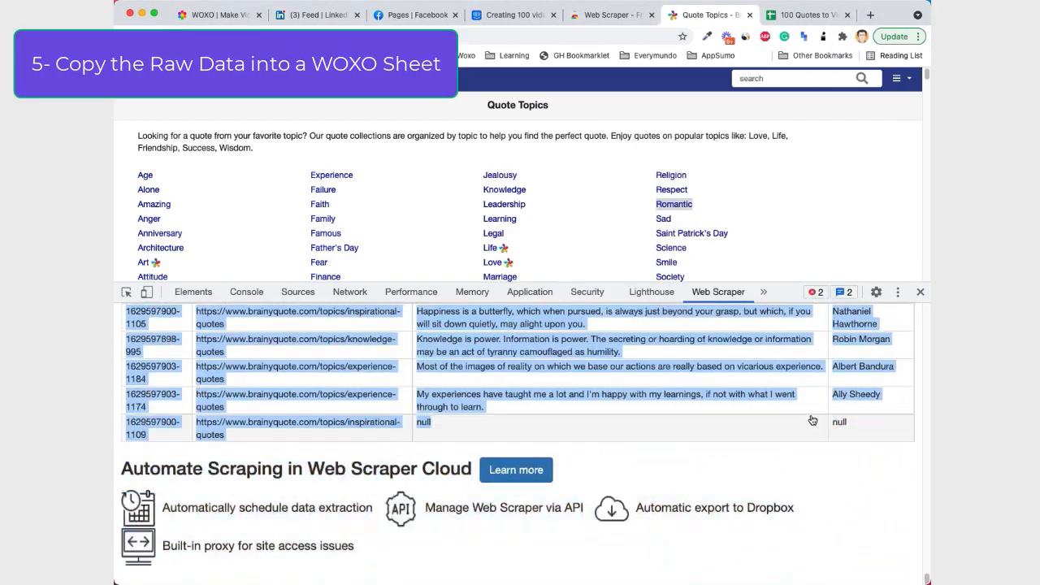
{"action": "left_click", "coordinate": [805, 15]}
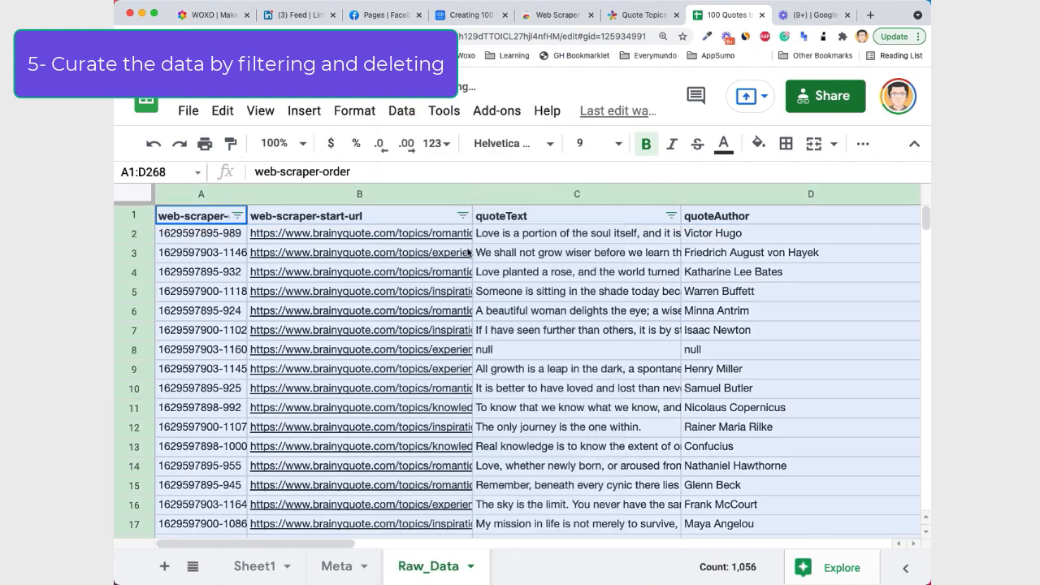
Delete the null-quote rows from the Raw_Data sheet.
{"action": "left_click", "coordinate": [670, 214]}
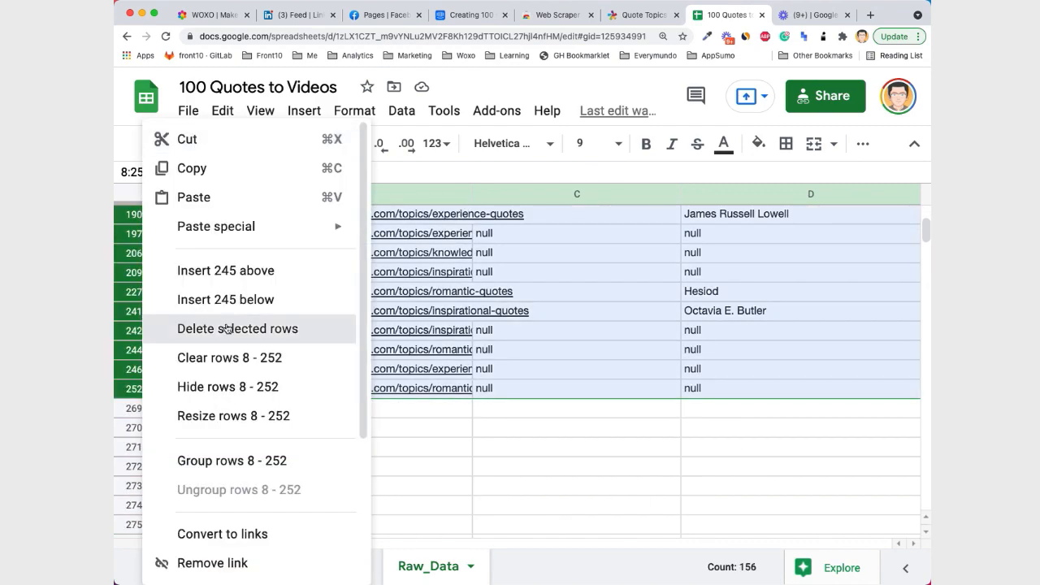
{"action": "left_click", "coordinate": [671, 215]}
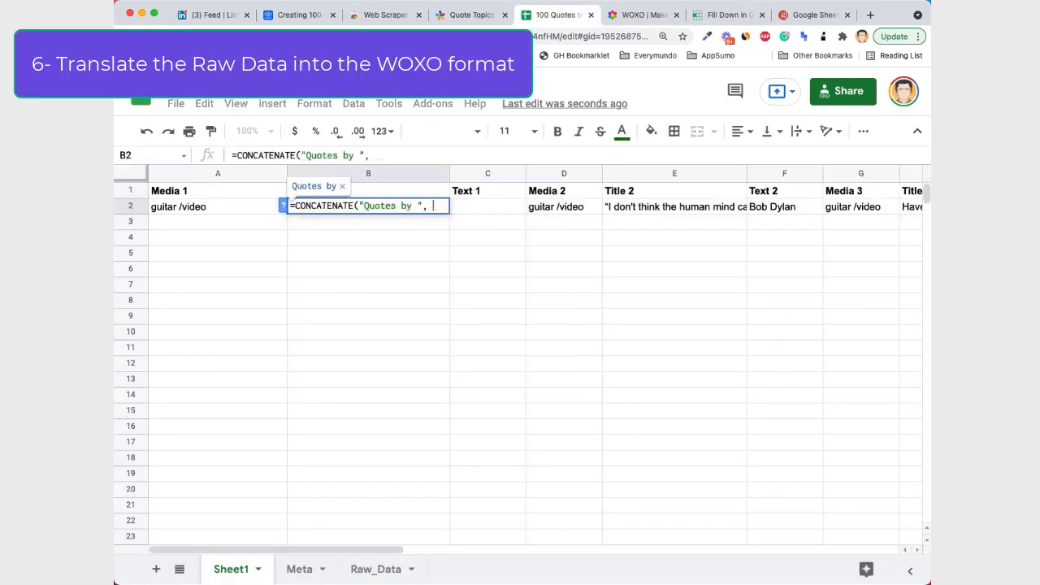
Enter =CONCATENATE("Quotes by ", Raw_Data!D2) in B2 and =Raw_Data!C2 in E2.
{"action": "type", "text": "Raw_Data"}
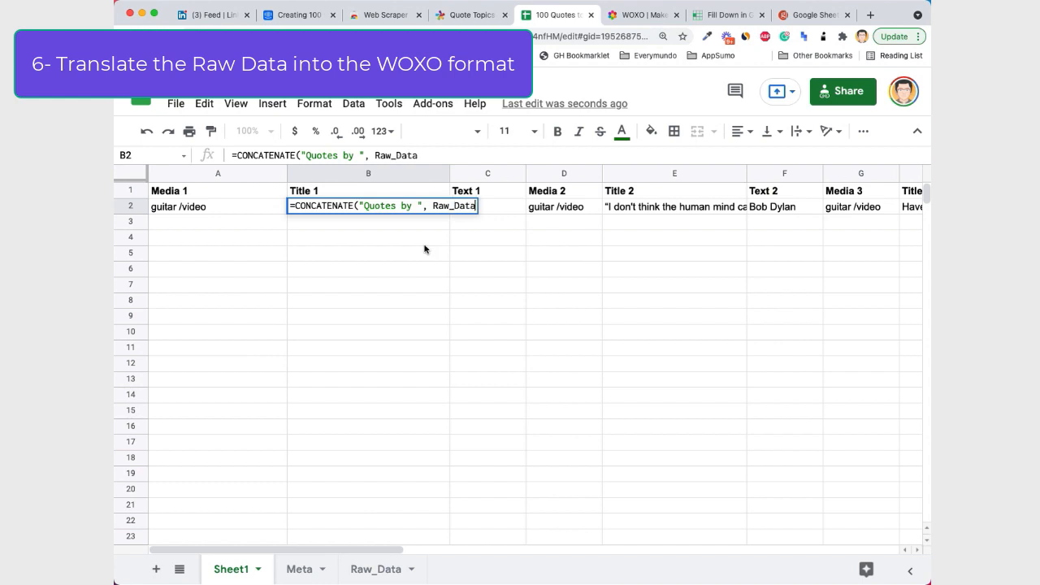
{"action": "type", "text": ")"}
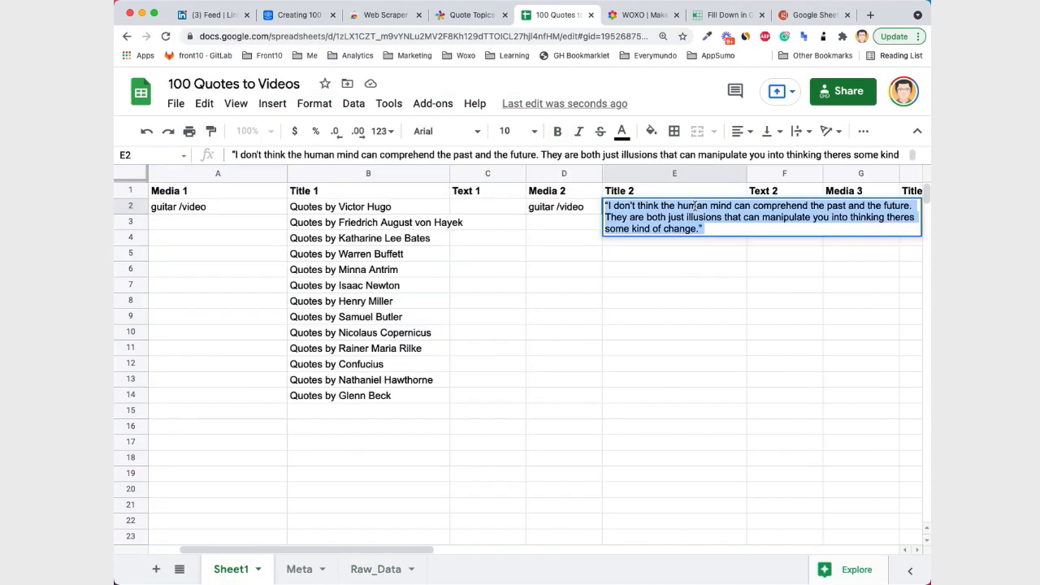
{"action": "type", "text": "=Raw_D"}
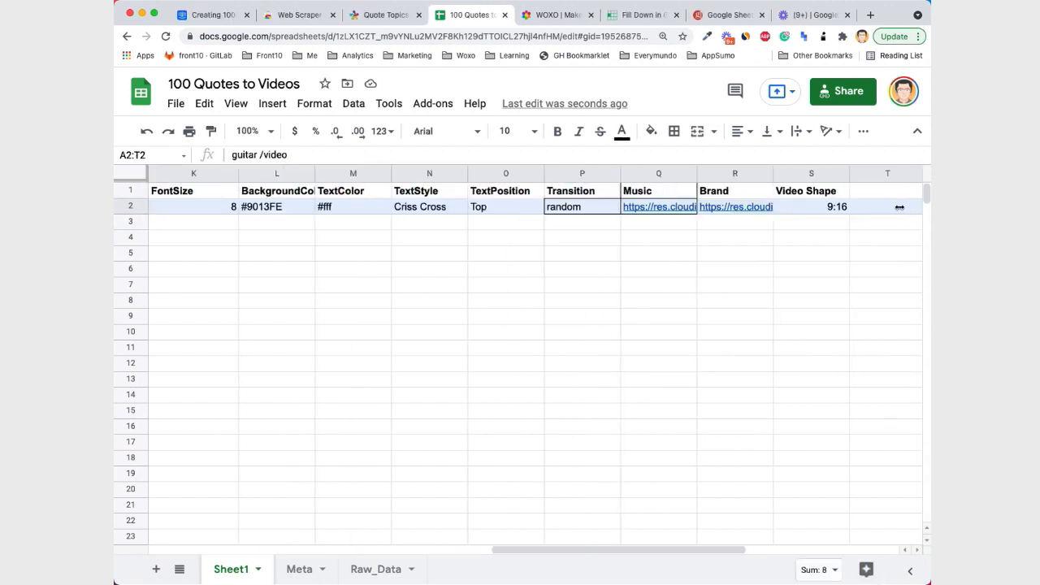
Review Sheet1 rows 2–100 filled with media, titles, quotes and style settings.
{"action": "scroll", "scroll_direction": "down", "scroll_amount": 3}
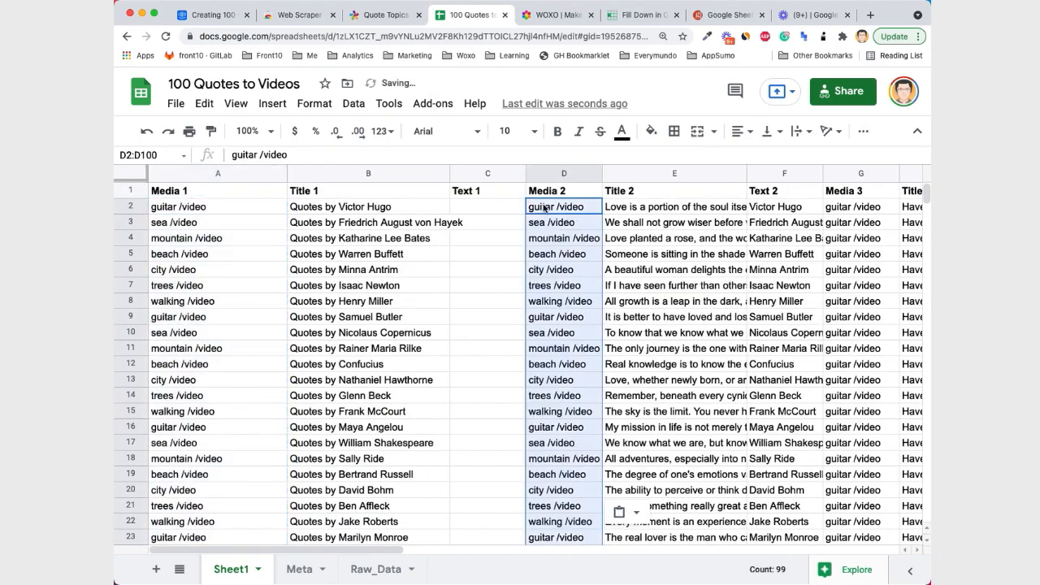
{"action": "scroll", "scroll_direction": "right", "scroll_amount": 3}
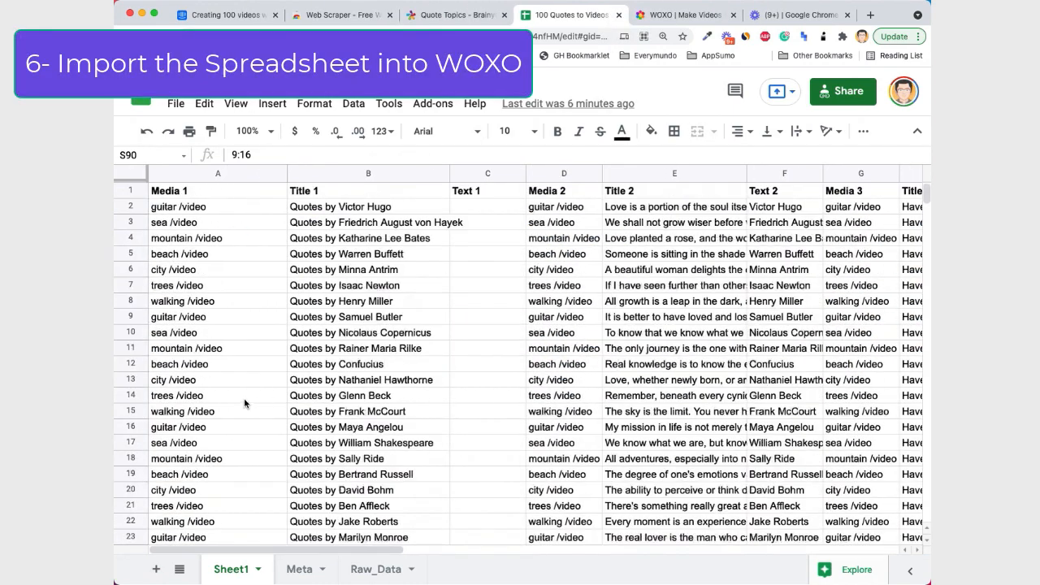
Import the Google Sheet into the WOXO editor and move to the Export page.
{"action": "left_click", "coordinate": [683, 14]}
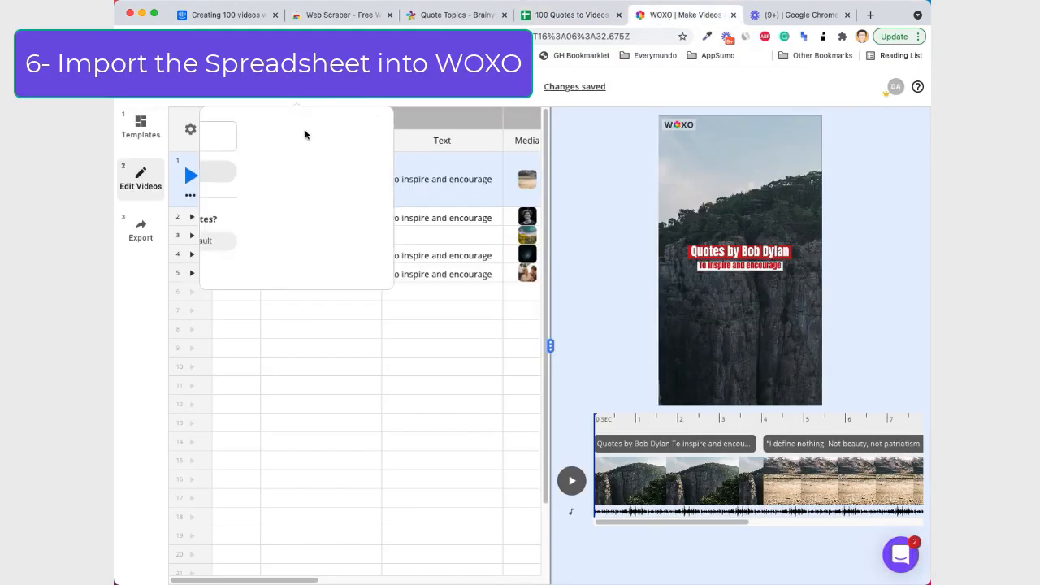
{"action": "left_click", "coordinate": [356, 137]}
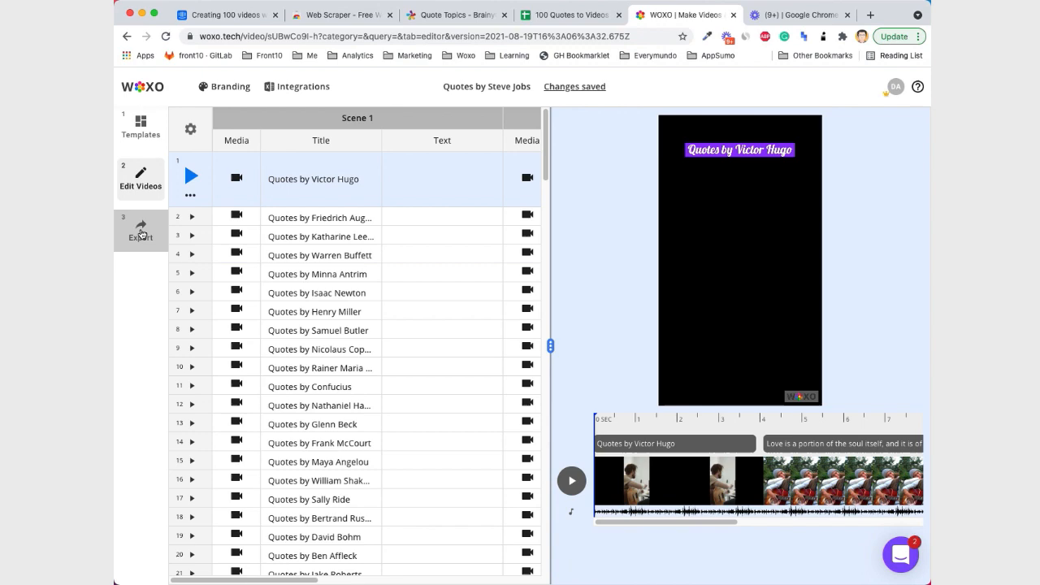
{"action": "left_click", "coordinate": [140, 231]}
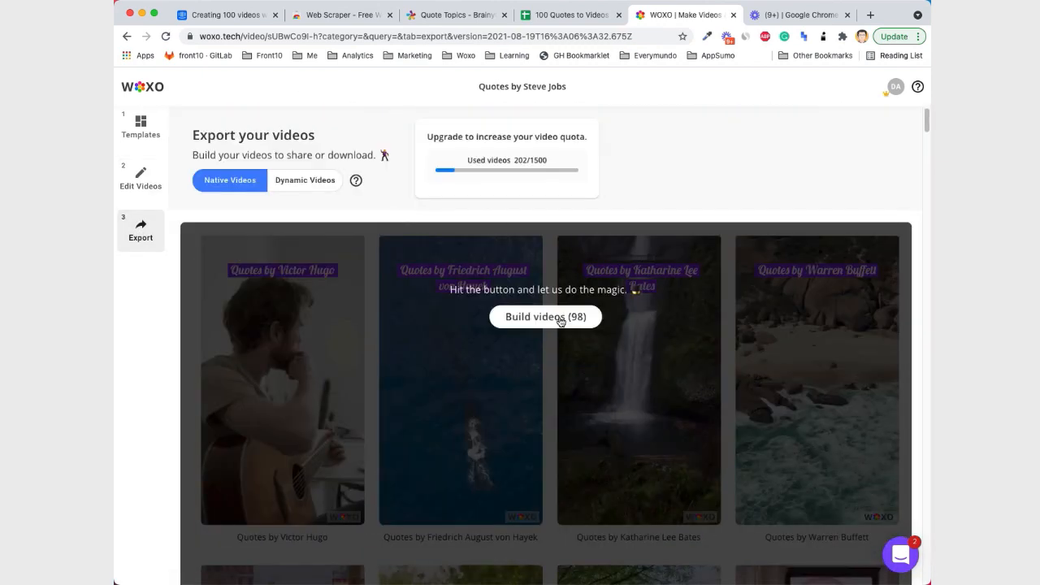
Build all 98 Full HD quote videos and preview the result.
{"action": "left_click", "coordinate": [546, 315]}
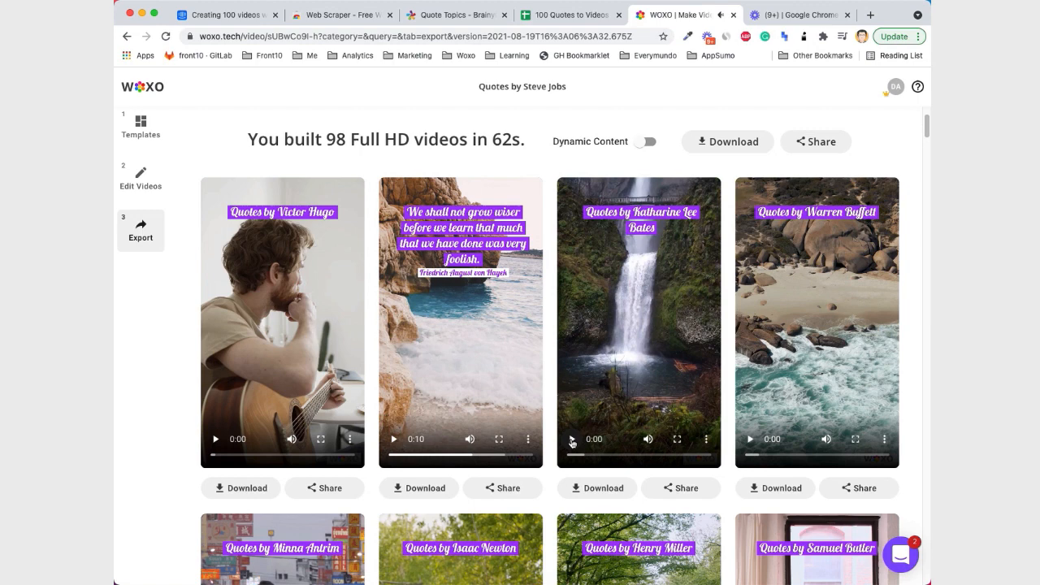
{"action": "left_click", "coordinate": [572, 439]}
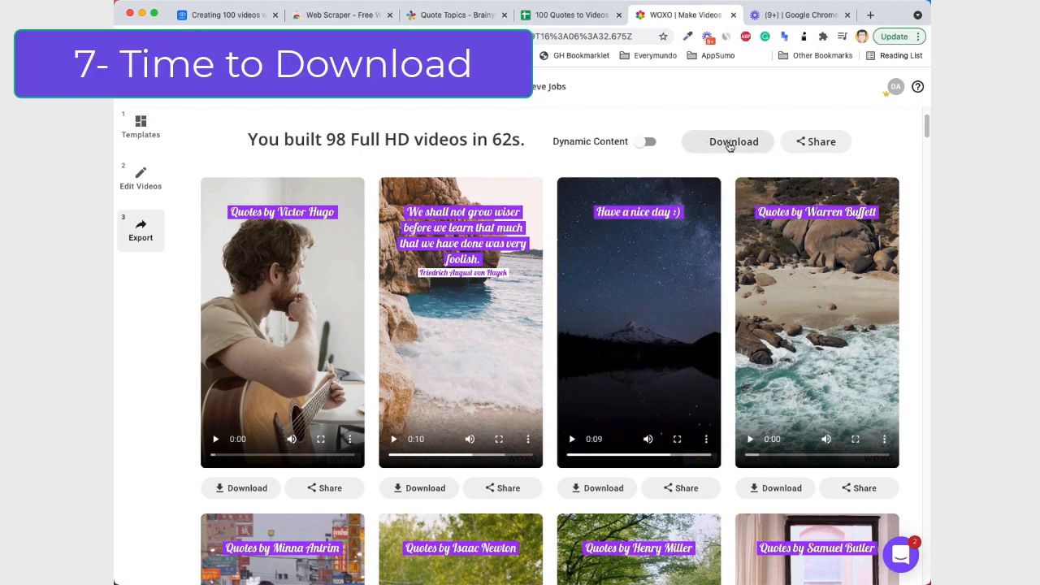
Download all built quote videos so the MP4s and My WOXO Videos zip land in Downloads.
{"action": "left_click", "coordinate": [733, 142]}
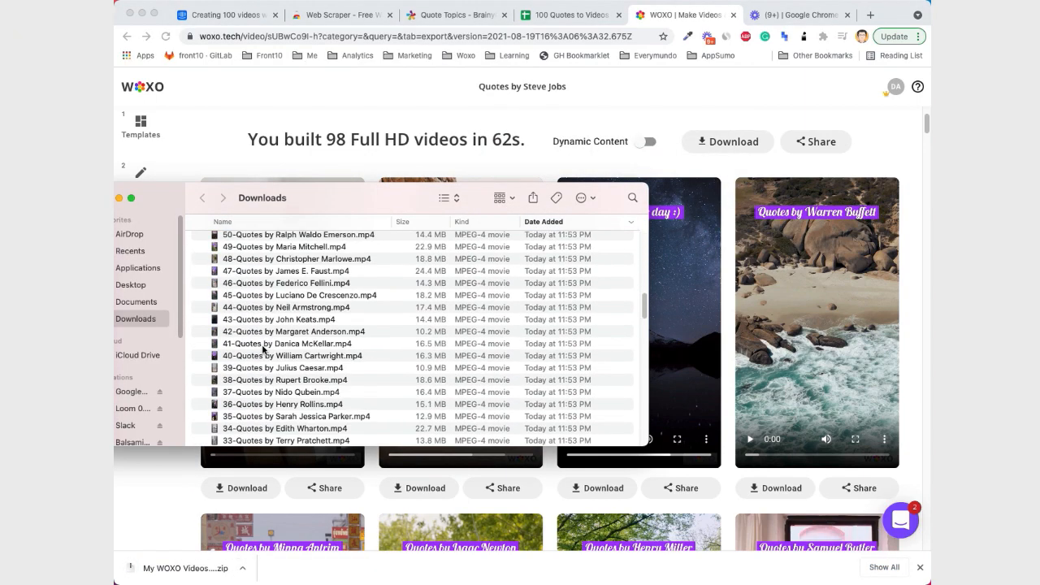
{"action": "scroll", "scroll_direction": "down", "scroll_amount": 3}
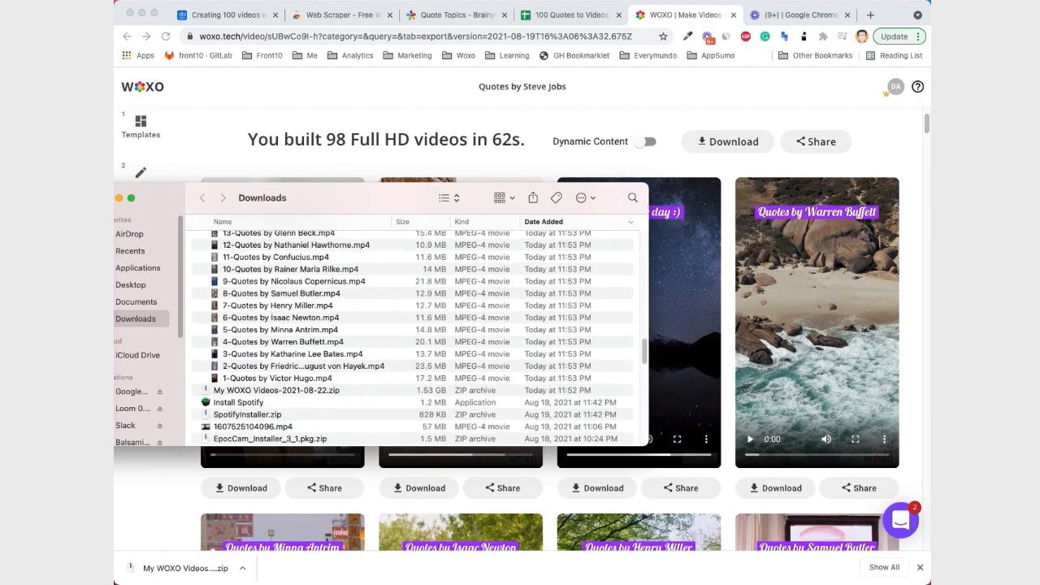